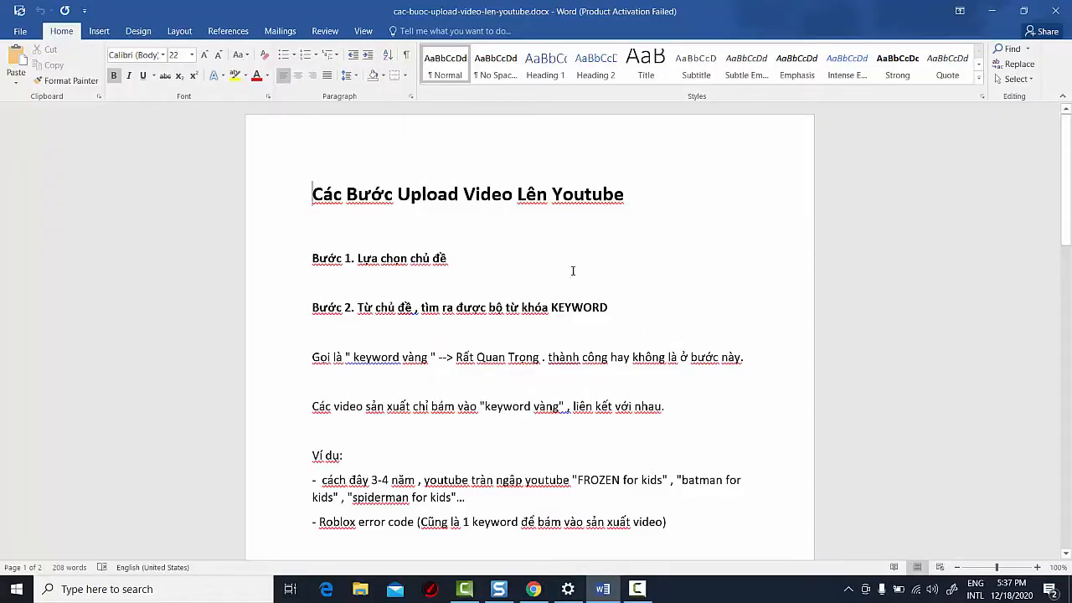
Open the File tab's Info view for the cac-buoc-upload-video-len-youtube document.
{"action": "left_click", "coordinate": [19, 30]}
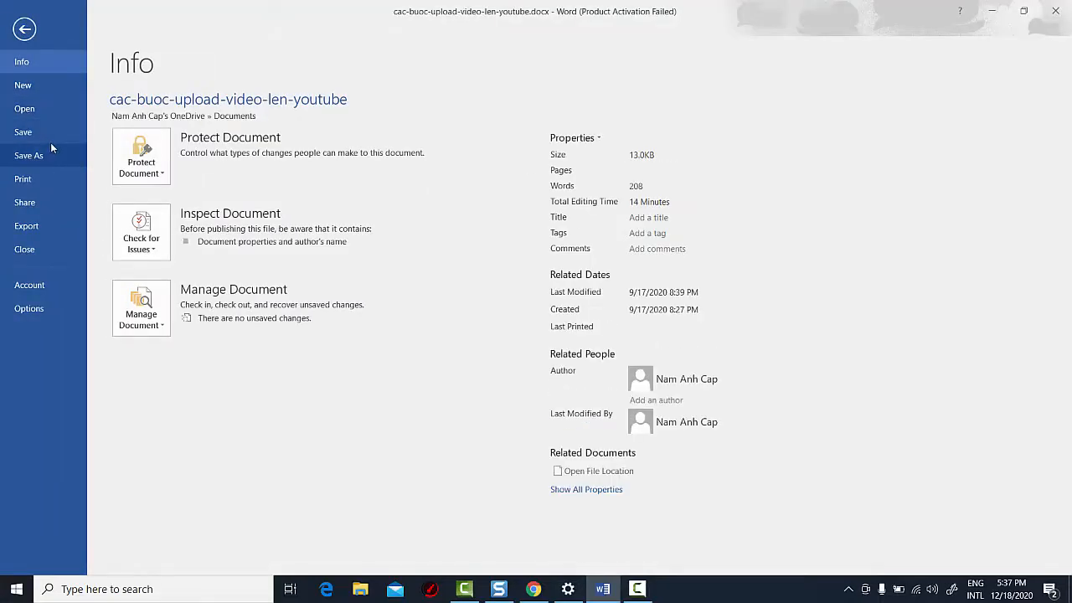
{"action": "left_click", "coordinate": [24, 28]}
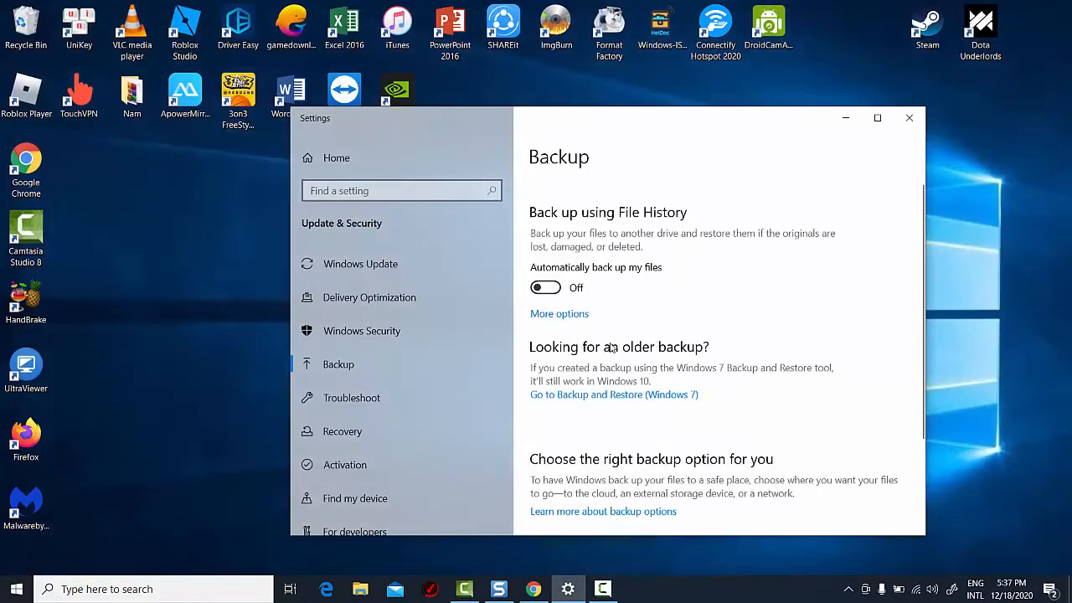
{"action": "mouse_move", "coordinate": [591, 341]}
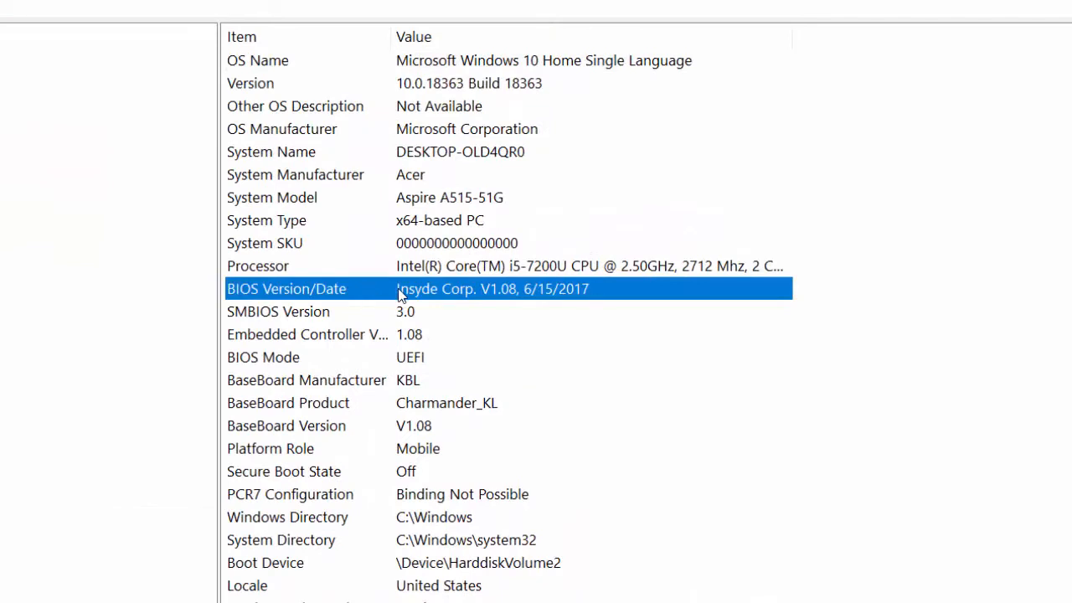
{"action": "mouse_move", "coordinate": [512, 292]}
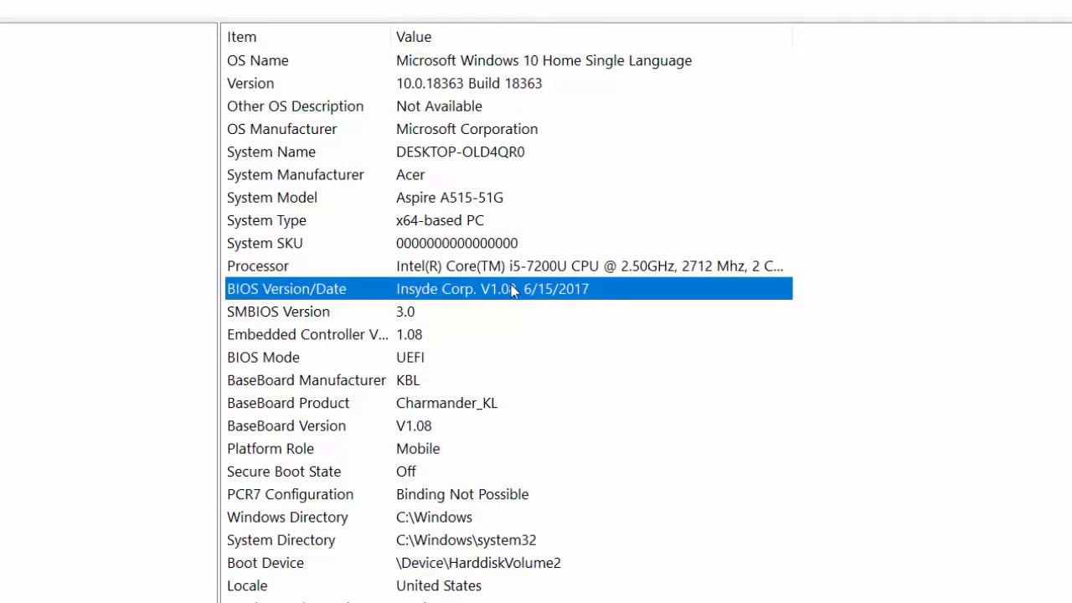
{"action": "mouse_move", "coordinate": [605, 290]}
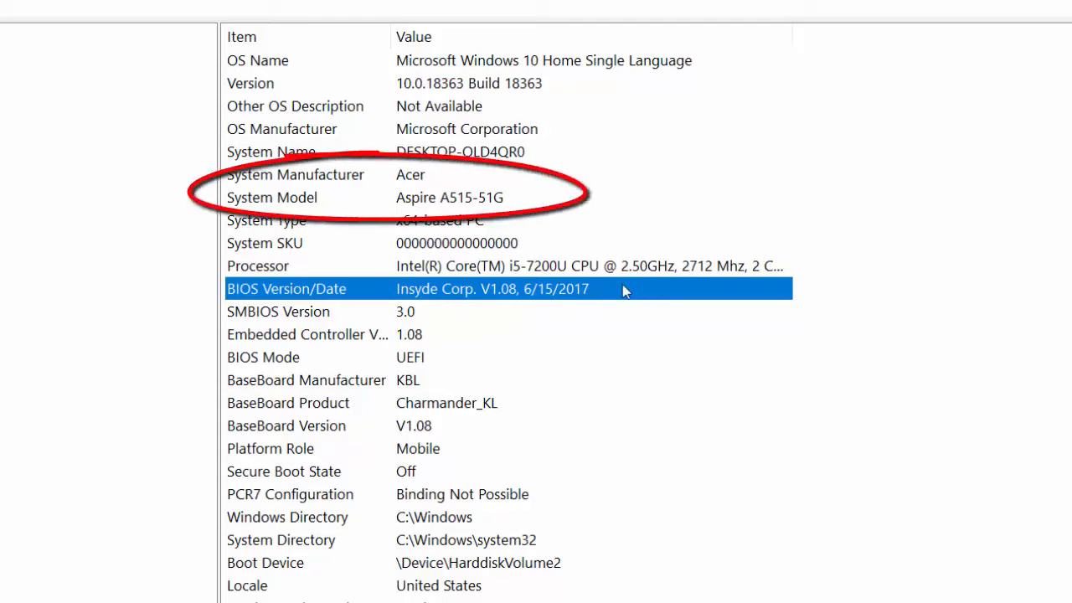
{"action": "mouse_move", "coordinate": [630, 293]}
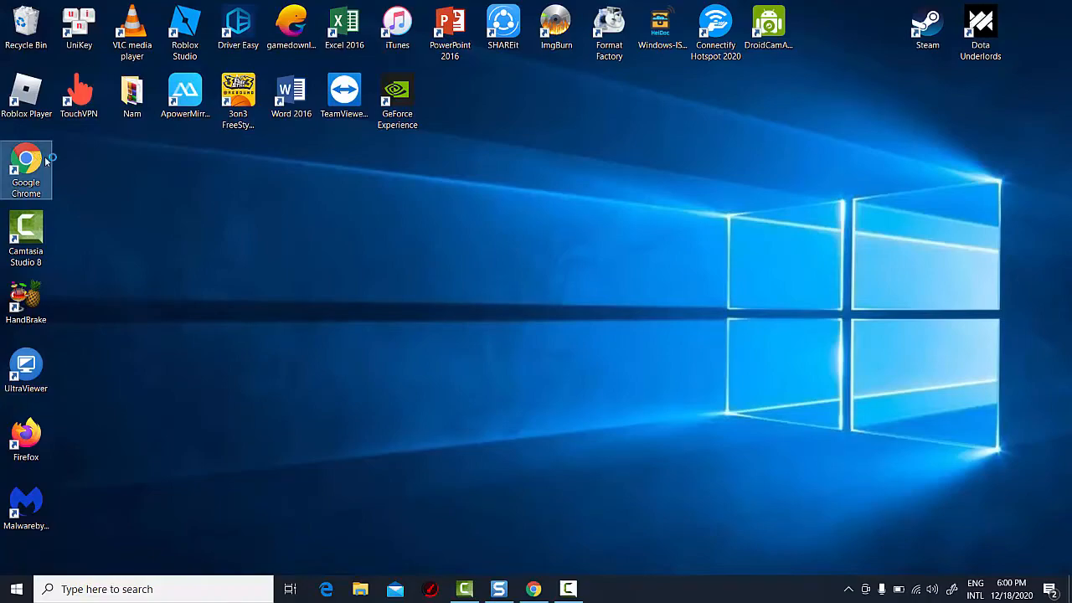
Launch Chrome, go to acer.com and reach the Support Drivers and Manuals page.
{"action": "double_click", "coordinate": [26, 168]}
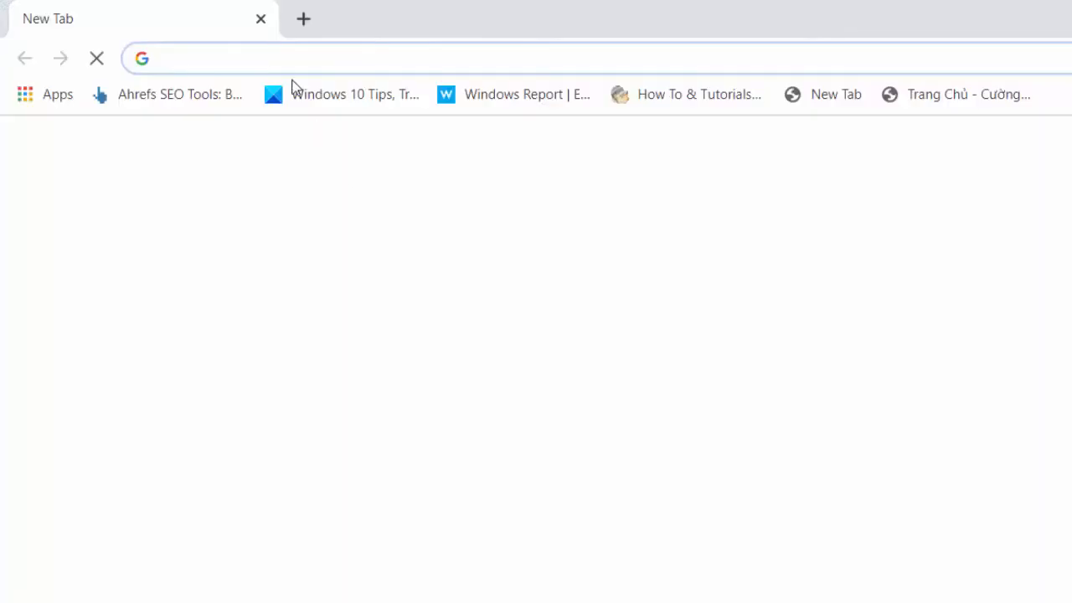
{"action": "type", "text": "acer.com"}
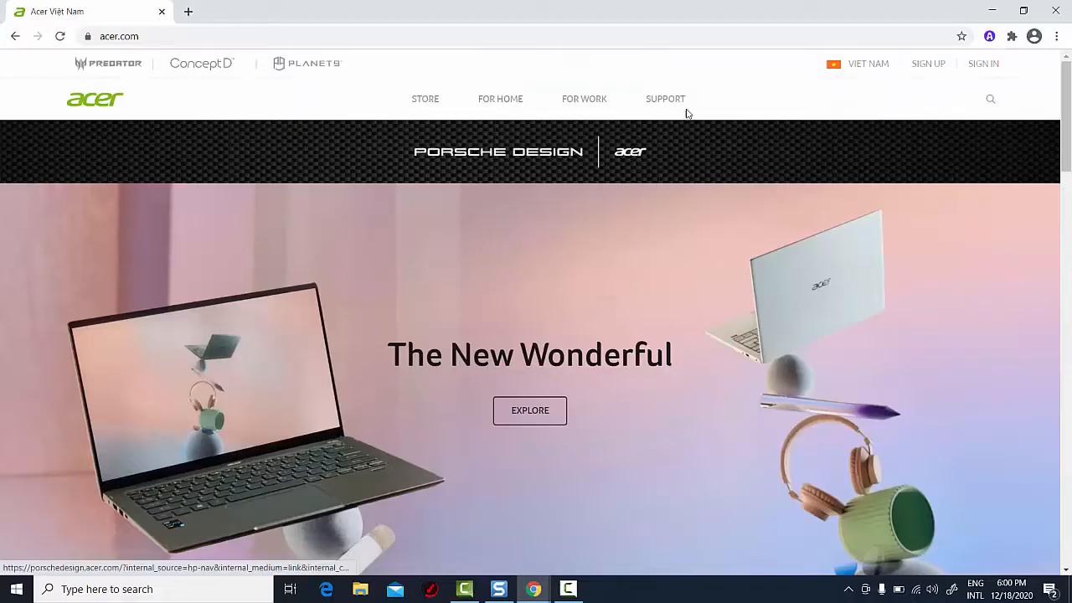
{"action": "left_click", "coordinate": [665, 98]}
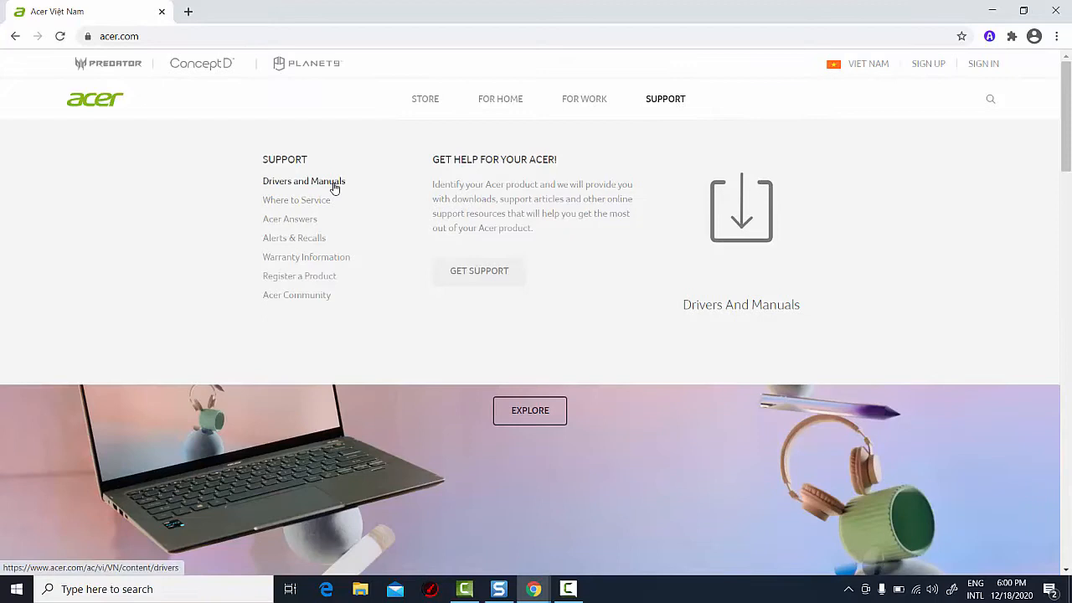
{"action": "left_click", "coordinate": [303, 181]}
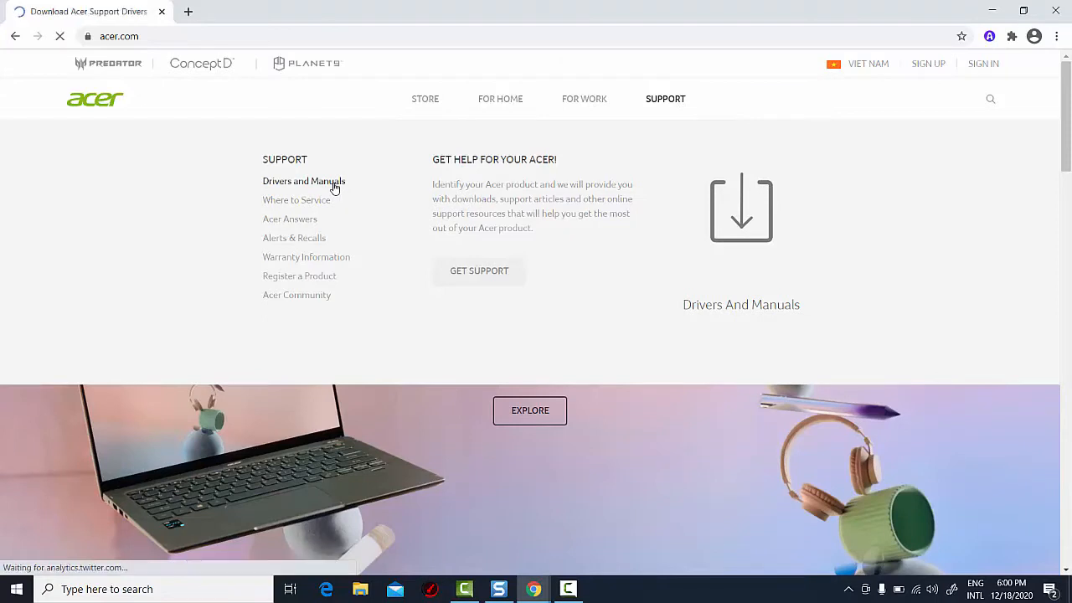
{"action": "left_click", "coordinate": [303, 181]}
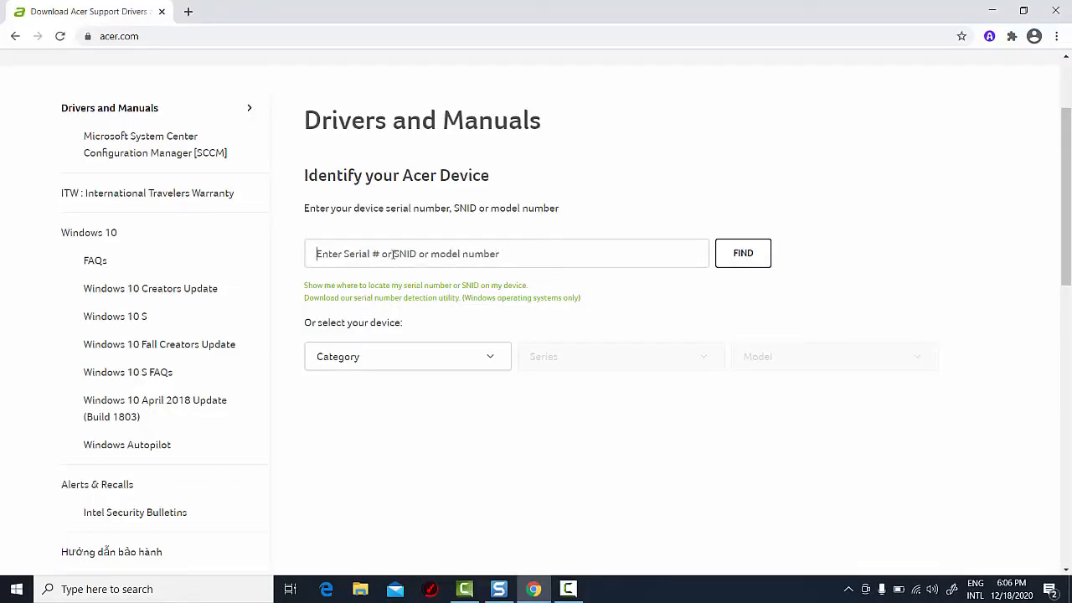
Search model A515-51G and open its Windows 10 64-bit support page.
{"action": "type", "text": "A515"}
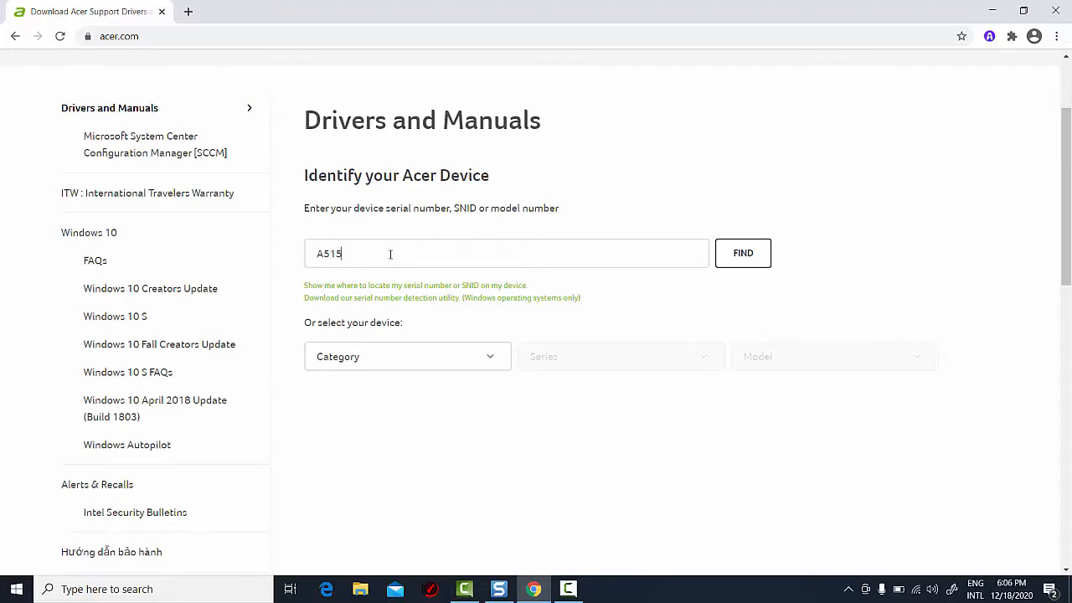
{"action": "type", "text": "-51G"}
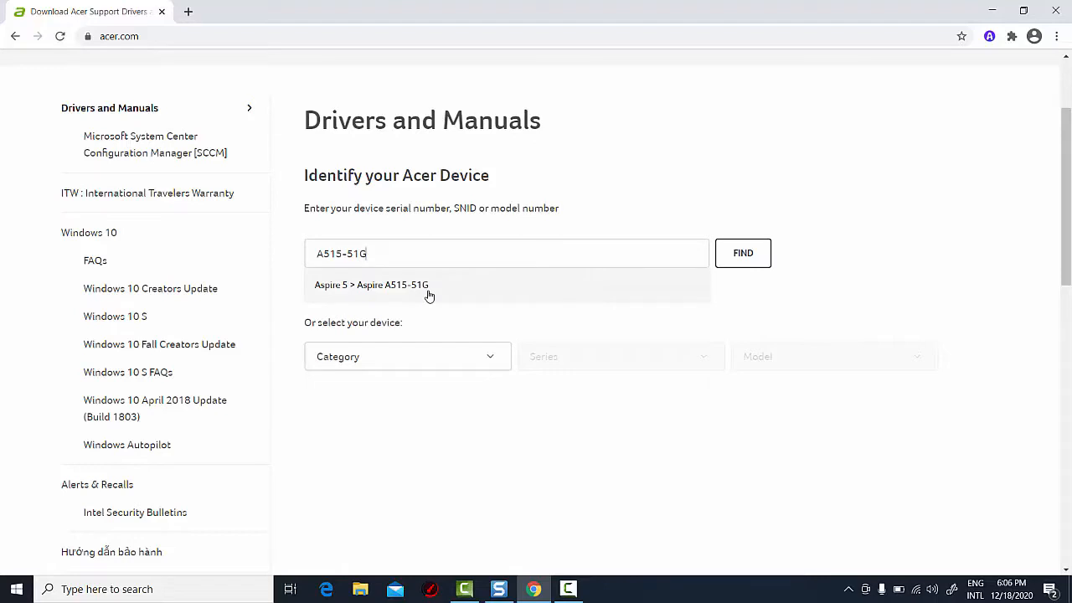
{"action": "left_click", "coordinate": [371, 285]}
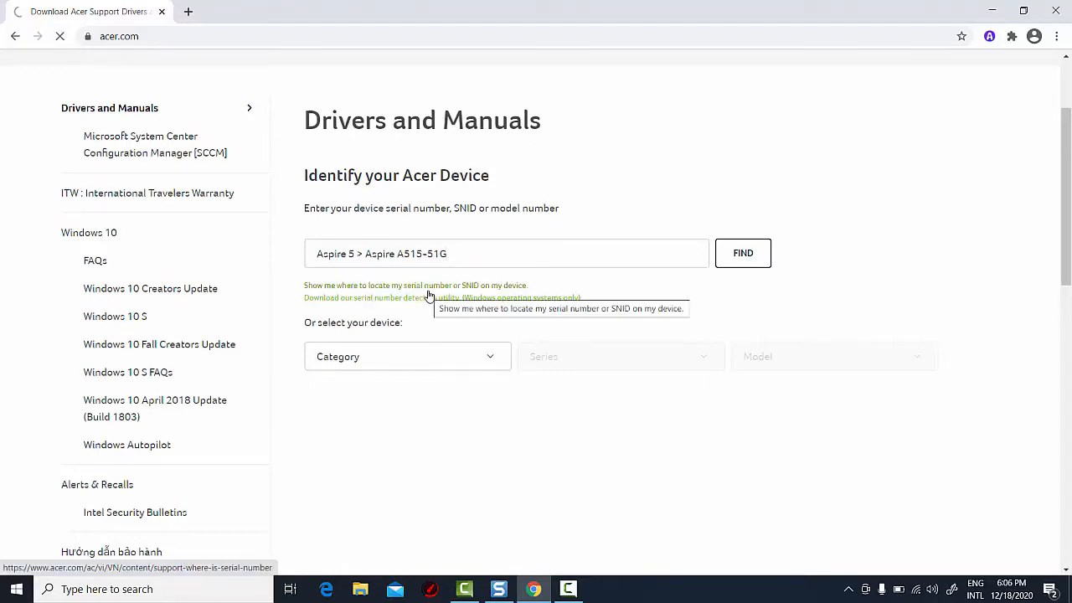
{"action": "left_click", "coordinate": [742, 253]}
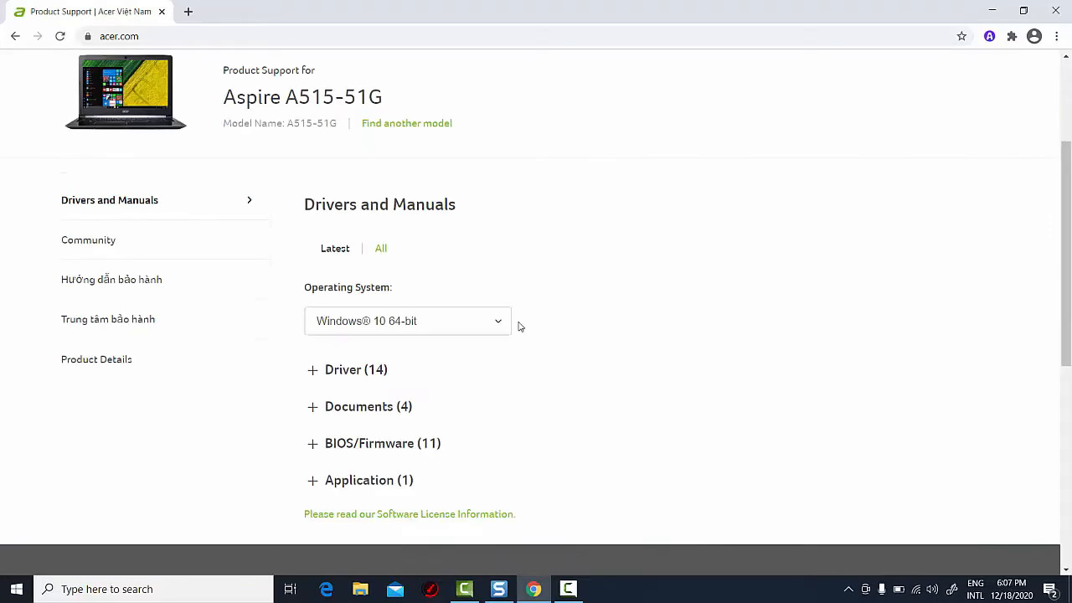
{"action": "left_click", "coordinate": [498, 321]}
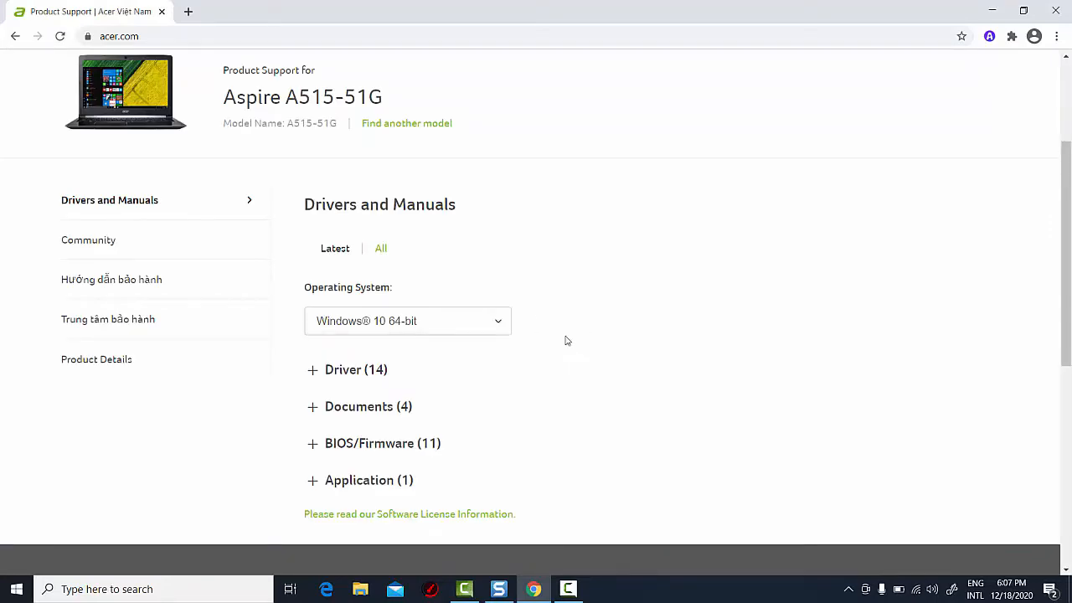
{"action": "mouse_move", "coordinate": [406, 453]}
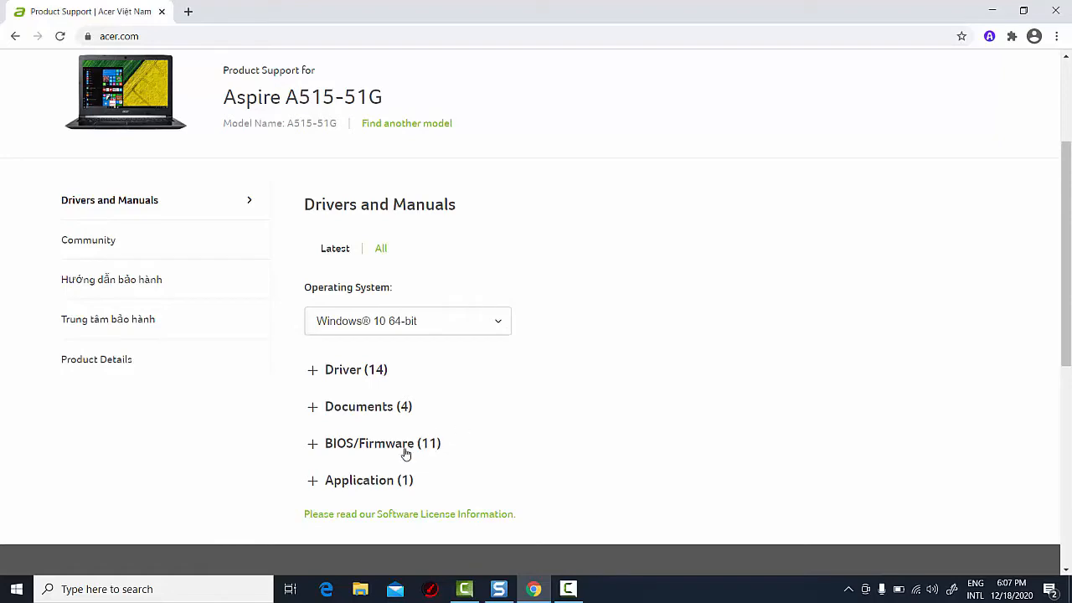
Download BIOS version 2.02 from the BIOS/Firmware list and open the downloaded zip's options.
{"action": "left_click", "coordinate": [368, 443]}
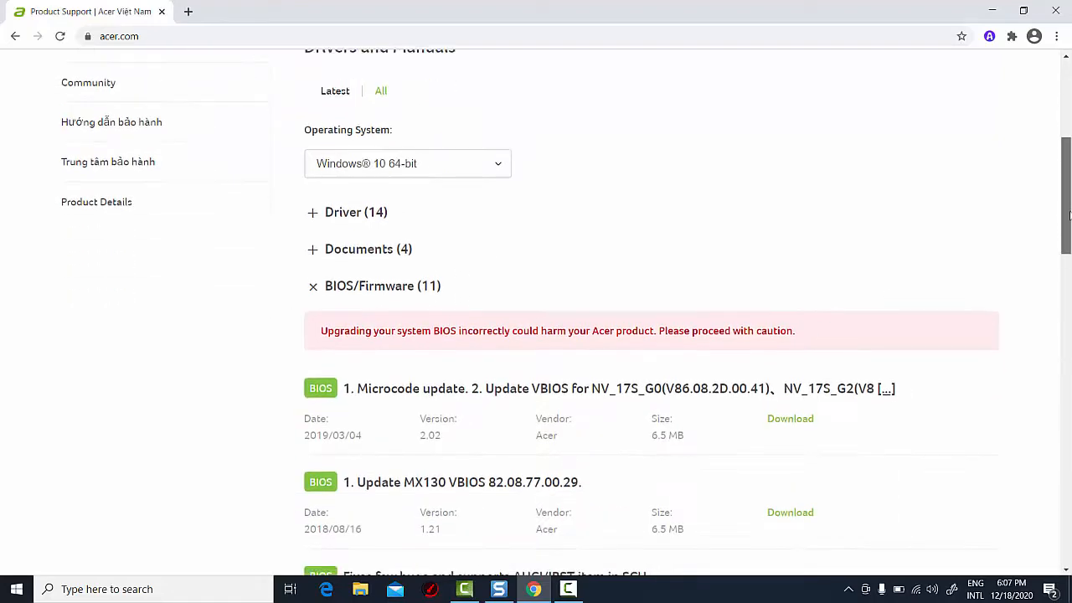
{"action": "scroll", "scroll_direction": "down", "scroll_amount": 3}
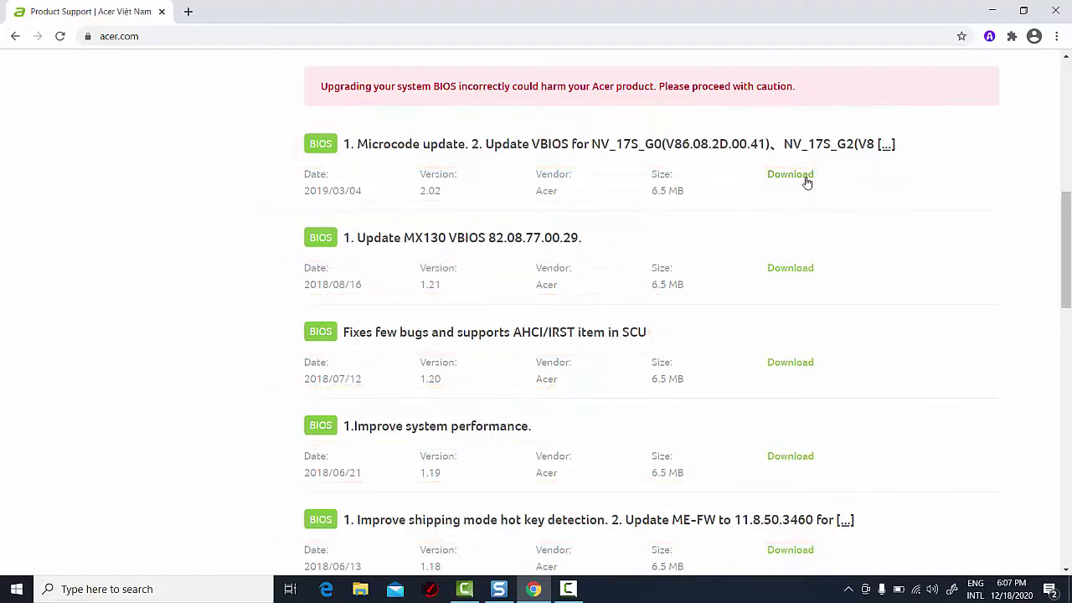
{"action": "left_click", "coordinate": [790, 175]}
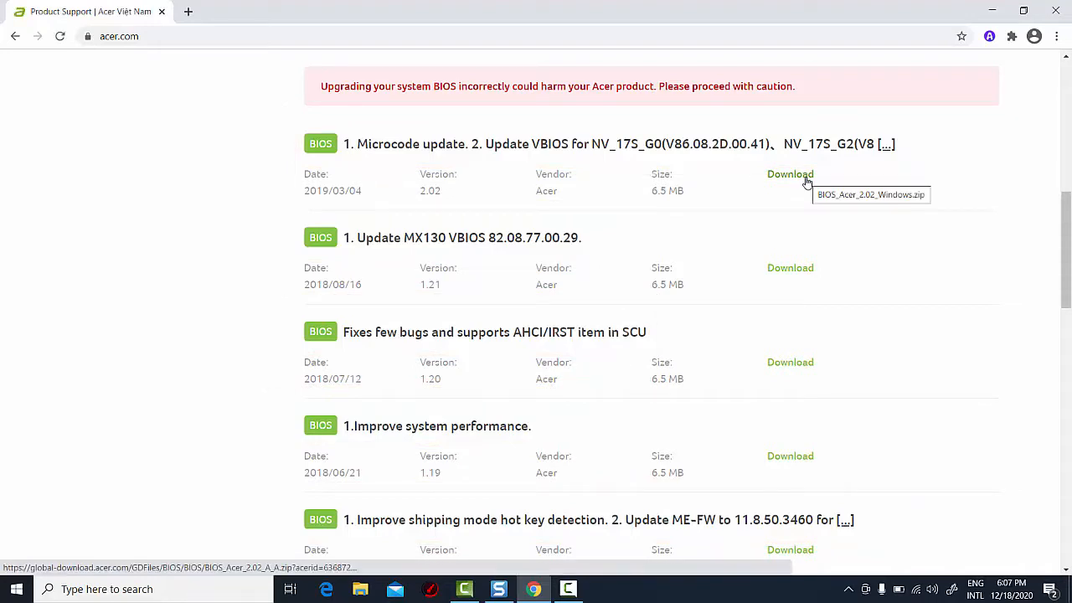
{"action": "left_click", "coordinate": [790, 174]}
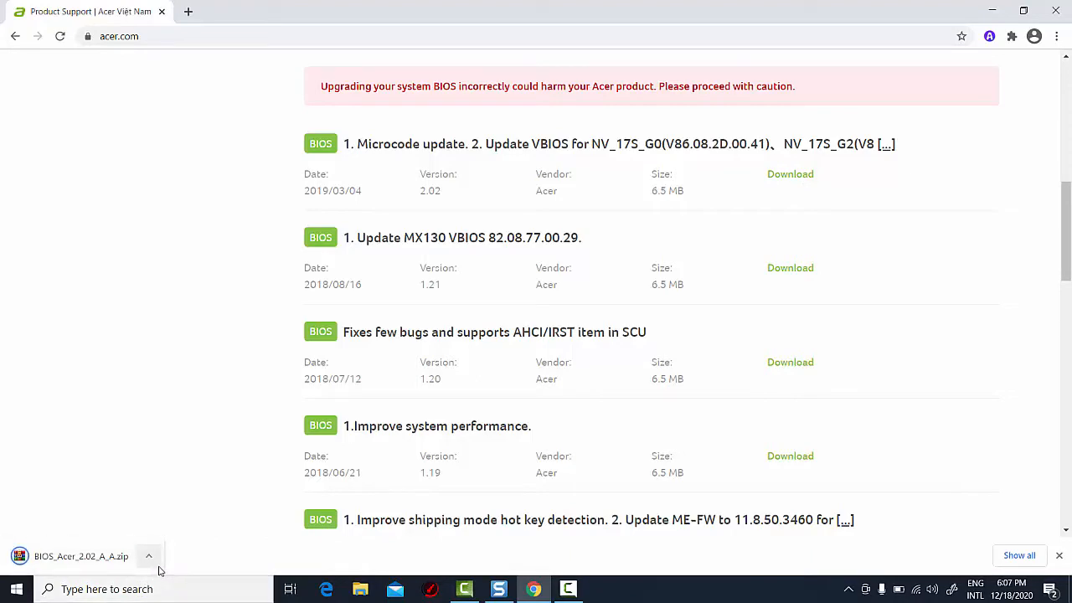
{"action": "scroll", "scroll_direction": "up", "scroll_amount": 3}
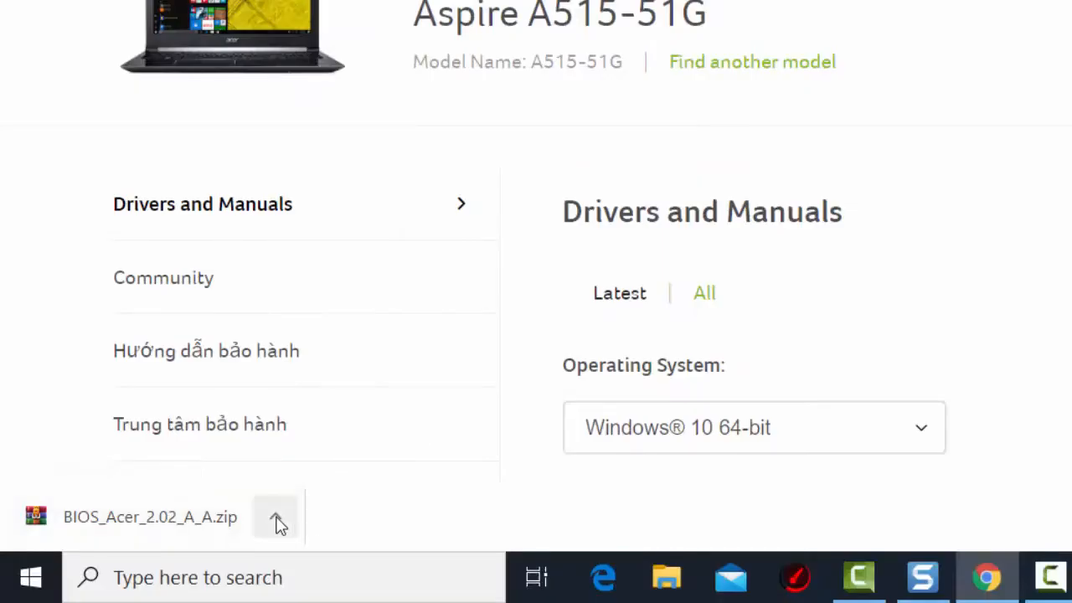
{"action": "left_click", "coordinate": [276, 517]}
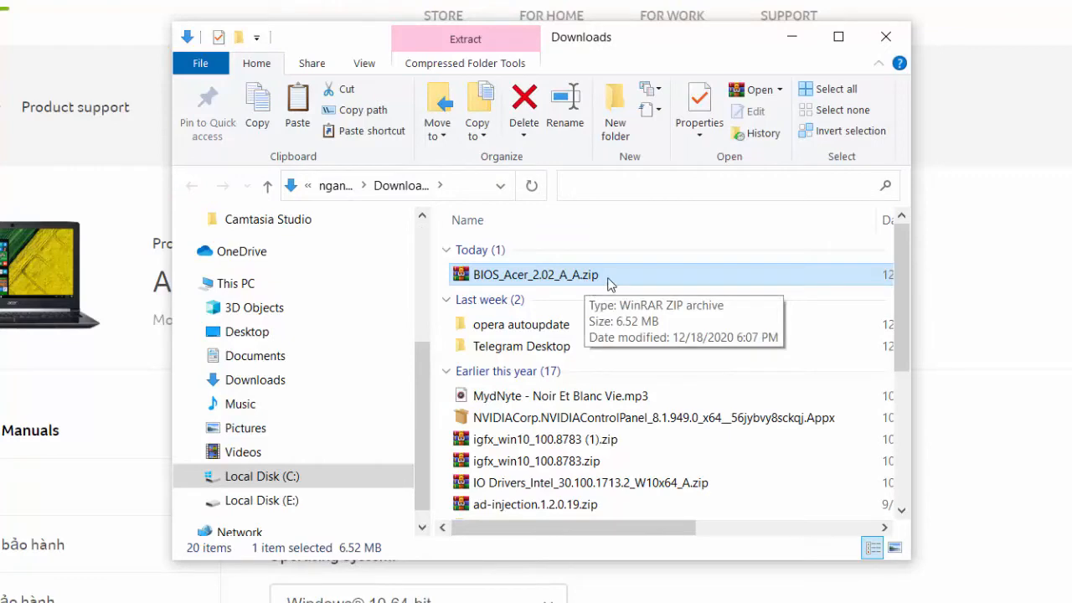
Extract BIOS_Acer_2.02_A_A.zip and open its Windows subfolder.
{"action": "right_click", "coordinate": [535, 274]}
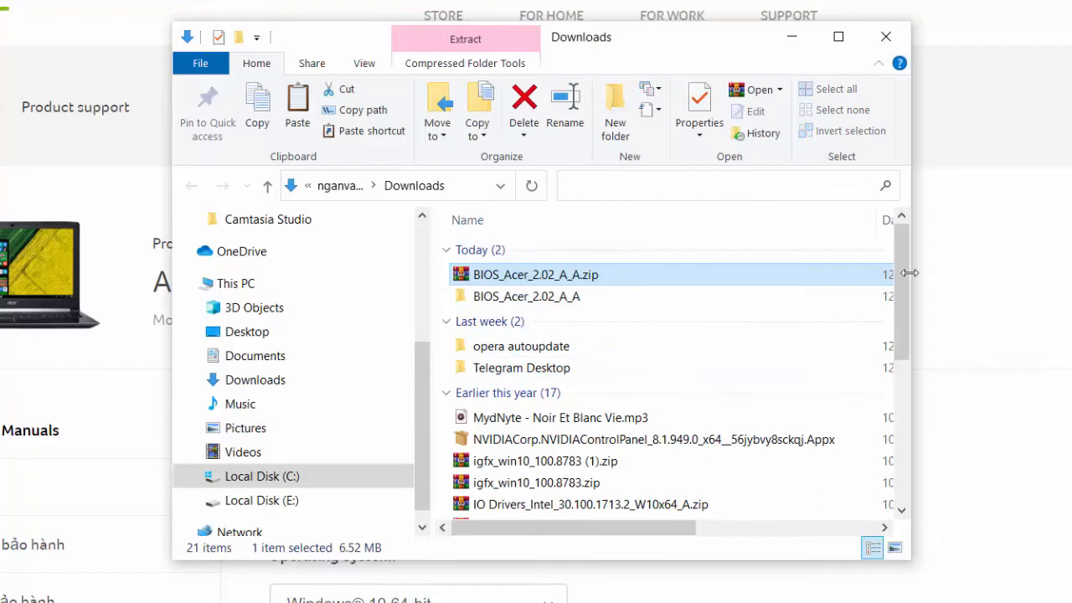
{"action": "left_click", "coordinate": [527, 295]}
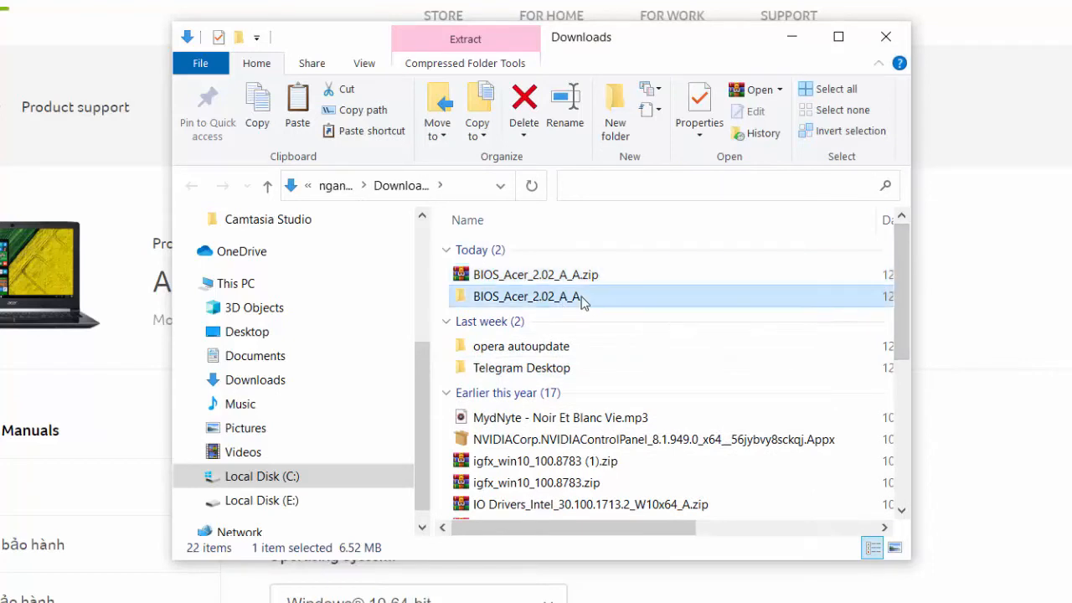
{"action": "double_click", "coordinate": [527, 296]}
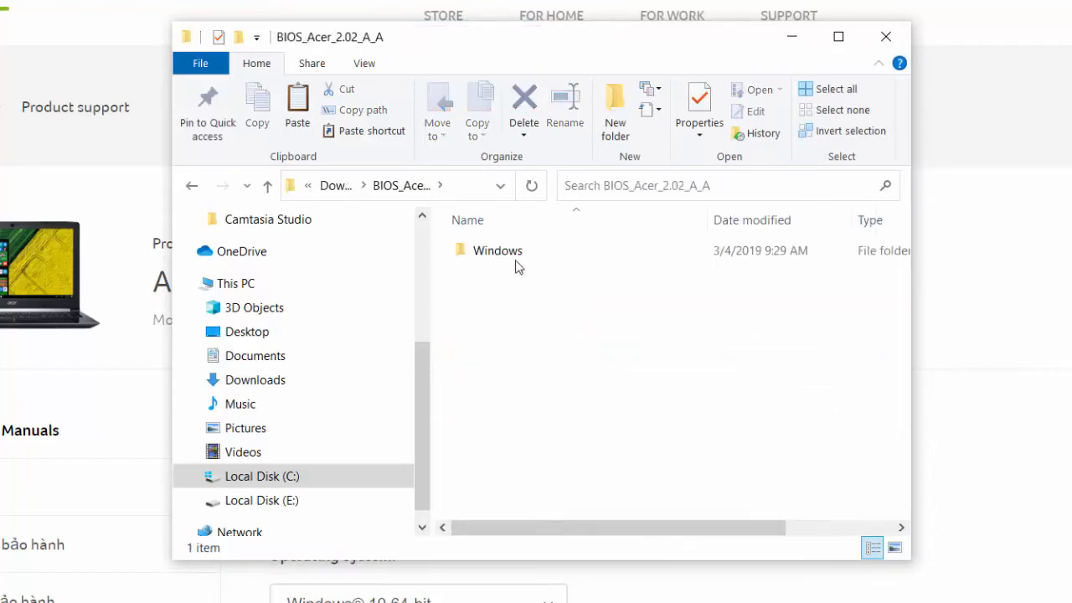
{"action": "double_click", "coordinate": [498, 249]}
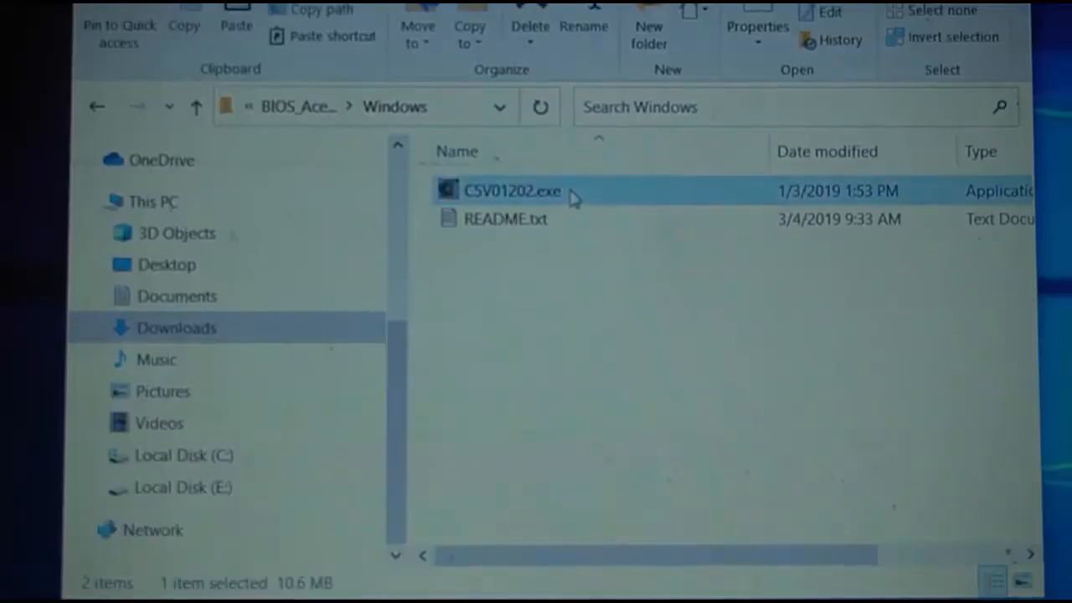
Run CSV01202.exe to flash the BIOS to version 2.02.
{"action": "double_click", "coordinate": [512, 191]}
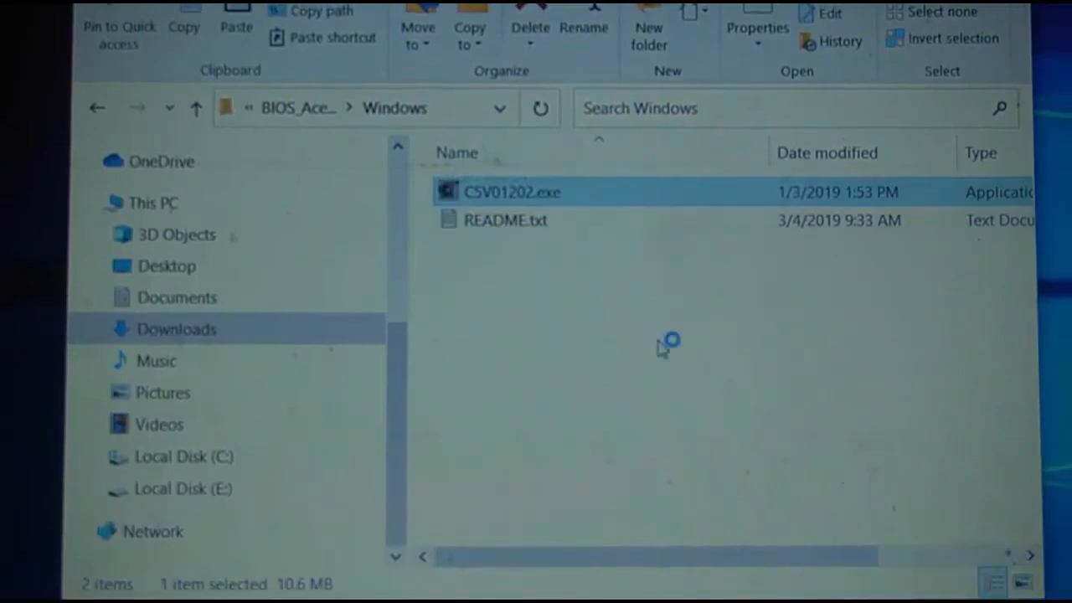
{"action": "double_click", "coordinate": [513, 191]}
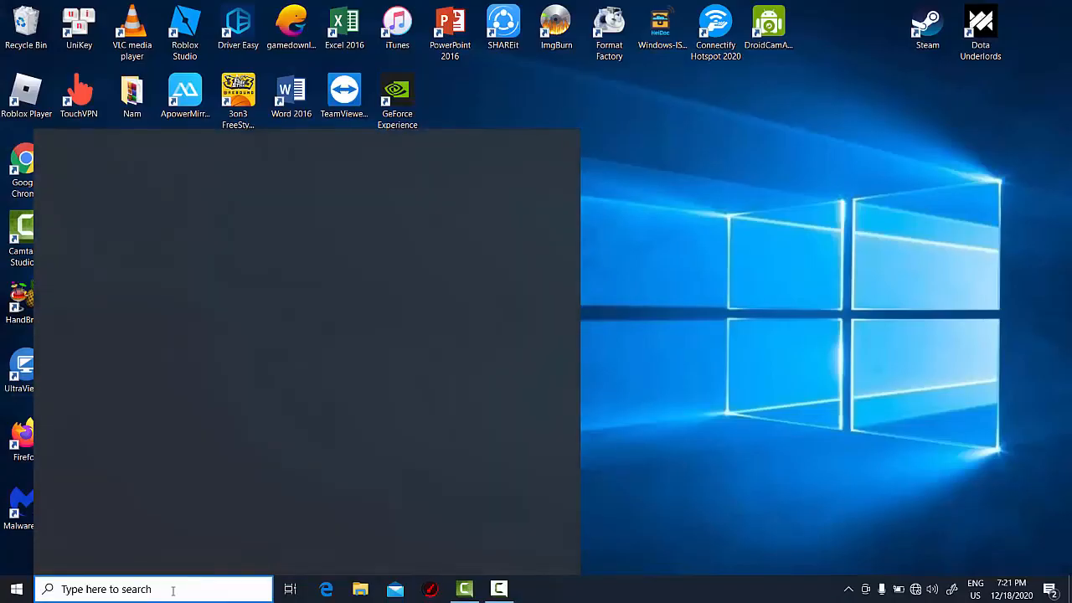
Open System Information and check BIOS Version/Date reads Insyde Corp. V2.02, 1/3/2019.
{"action": "type", "text": "system information"}
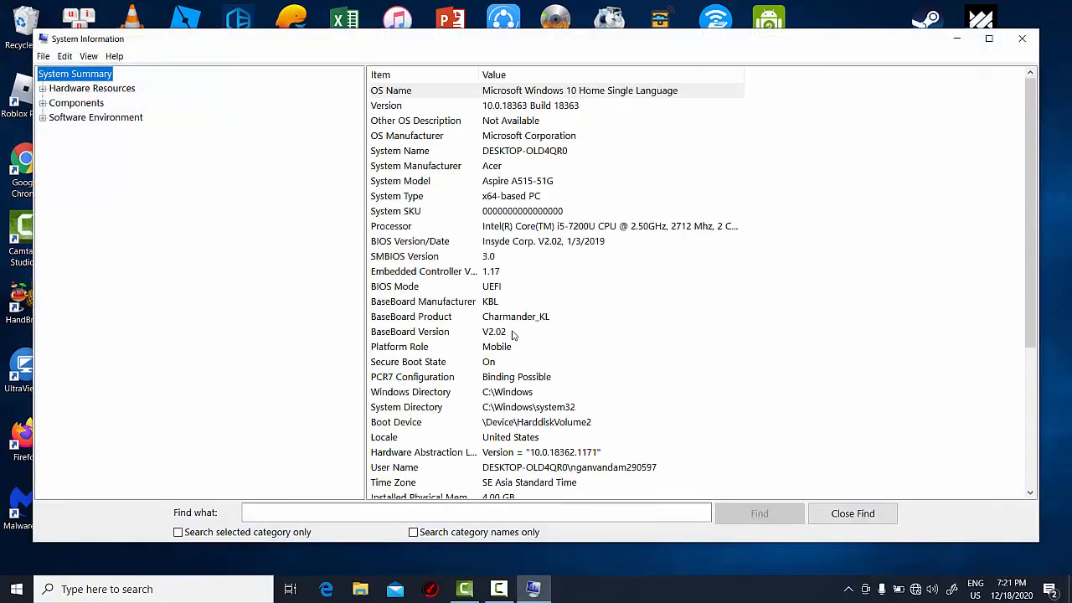
{"action": "left_click", "coordinate": [543, 241]}
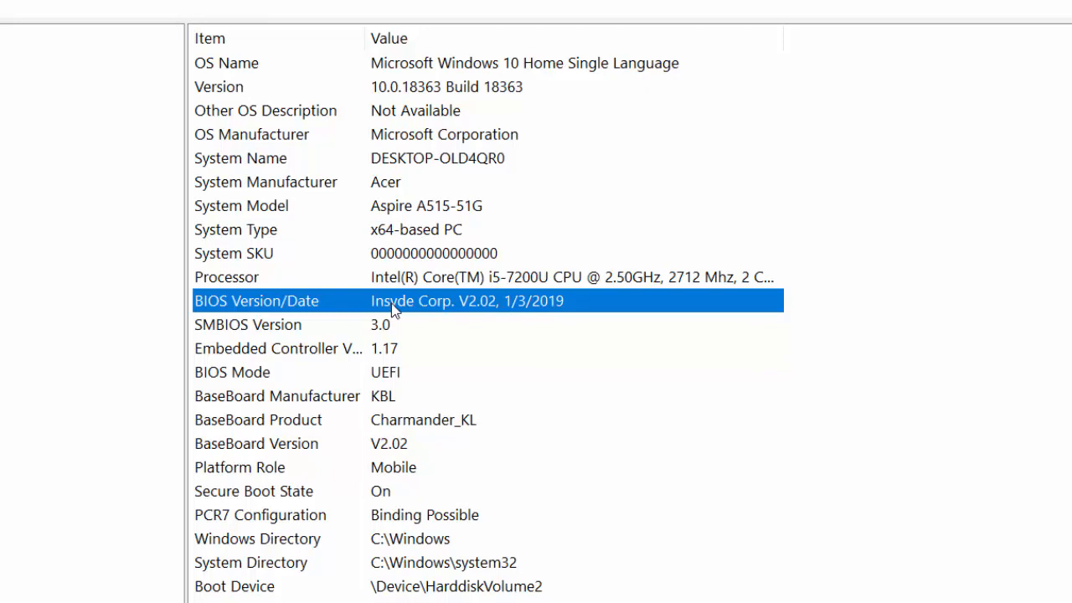
{"action": "mouse_move", "coordinate": [405, 324]}
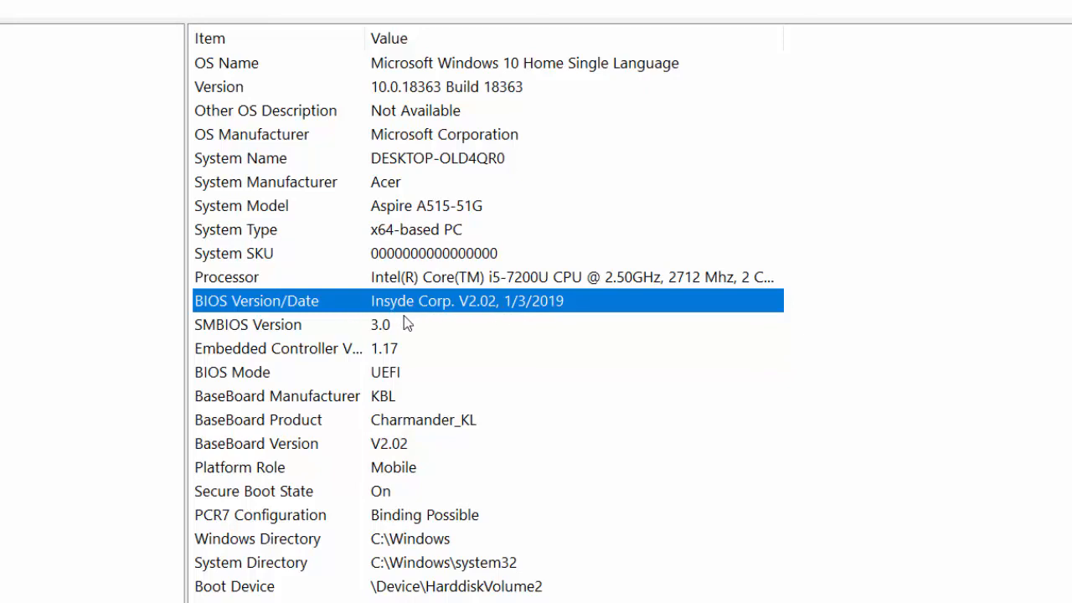